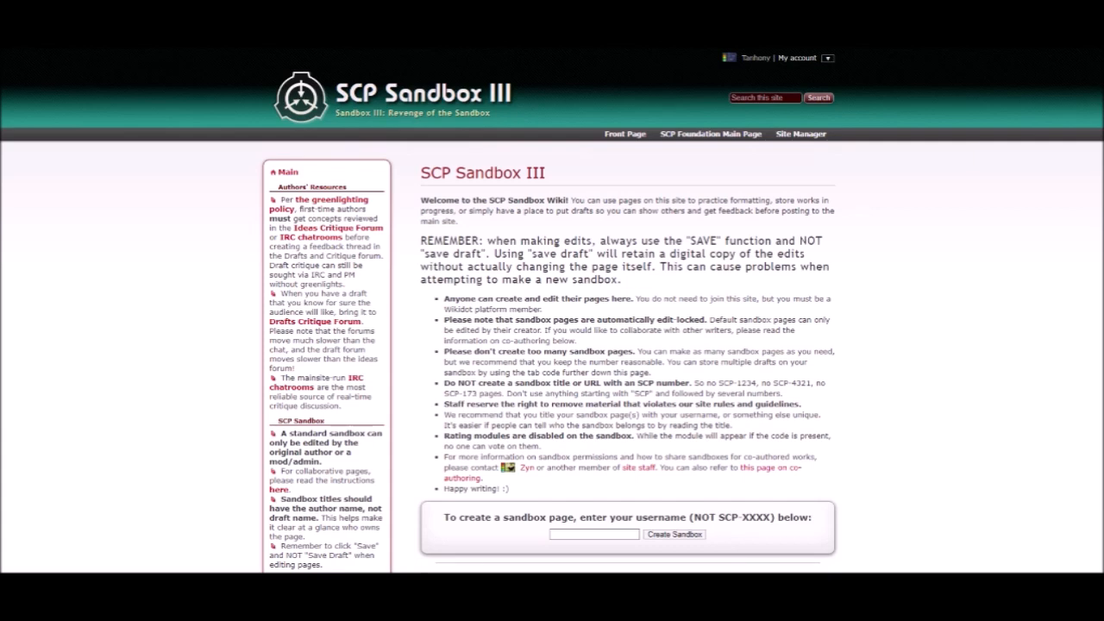
Create a sandbox page for the username 'Random Viewer'
text(Random Viewer)
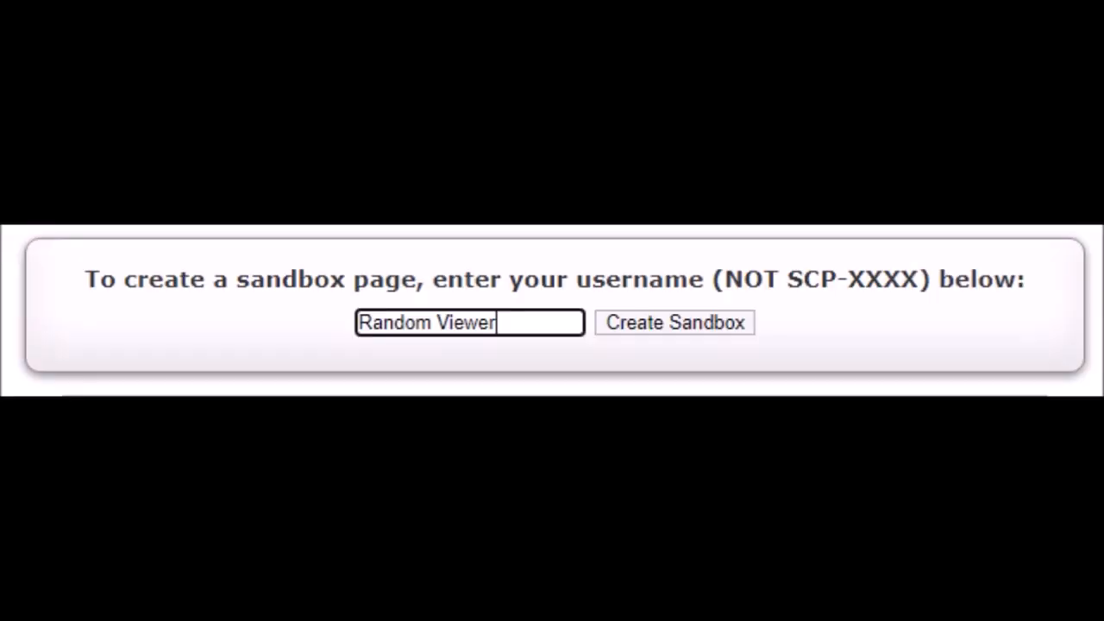
click(674, 321)
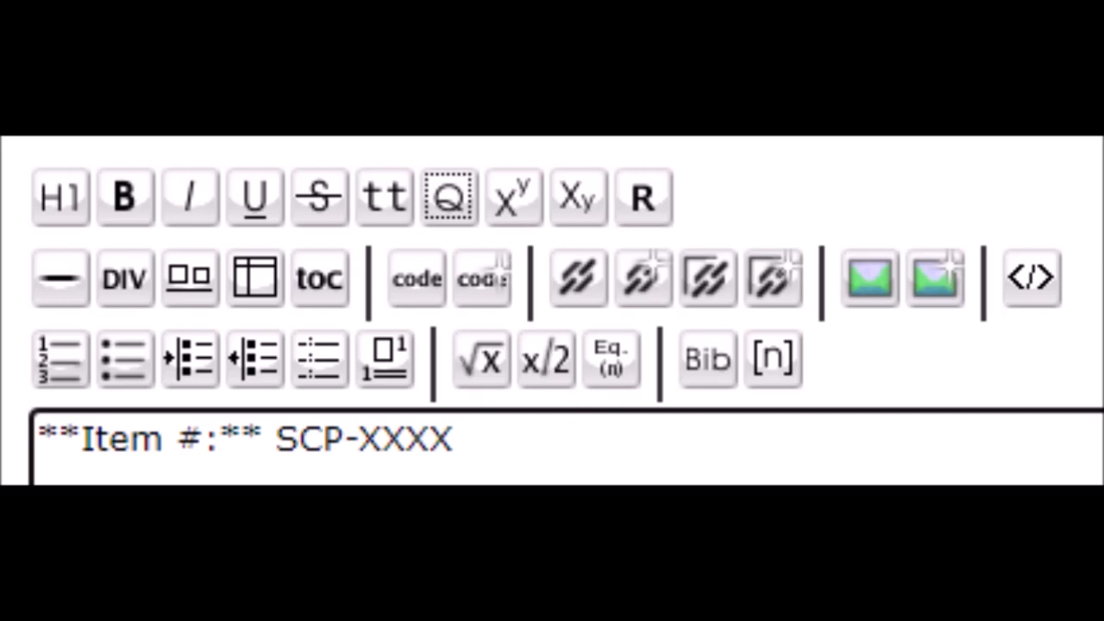
Write the **Object Class:** line, trying Safe, Euclid, Keter, Thaumiel, settling on Dark Keter
text(**Object Class:**)
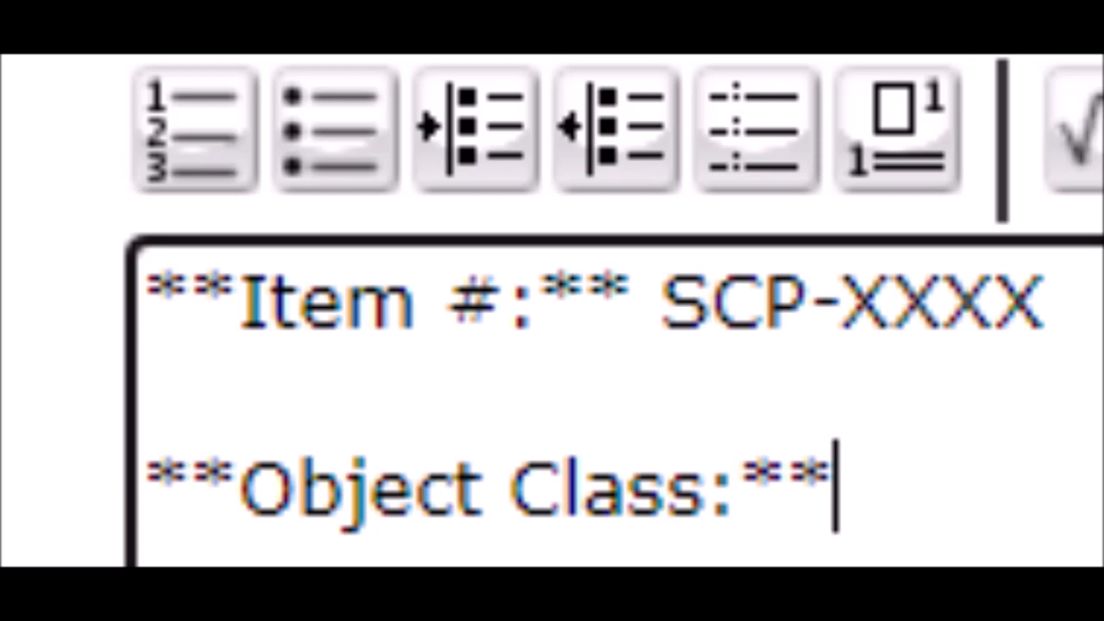
text(Safe)
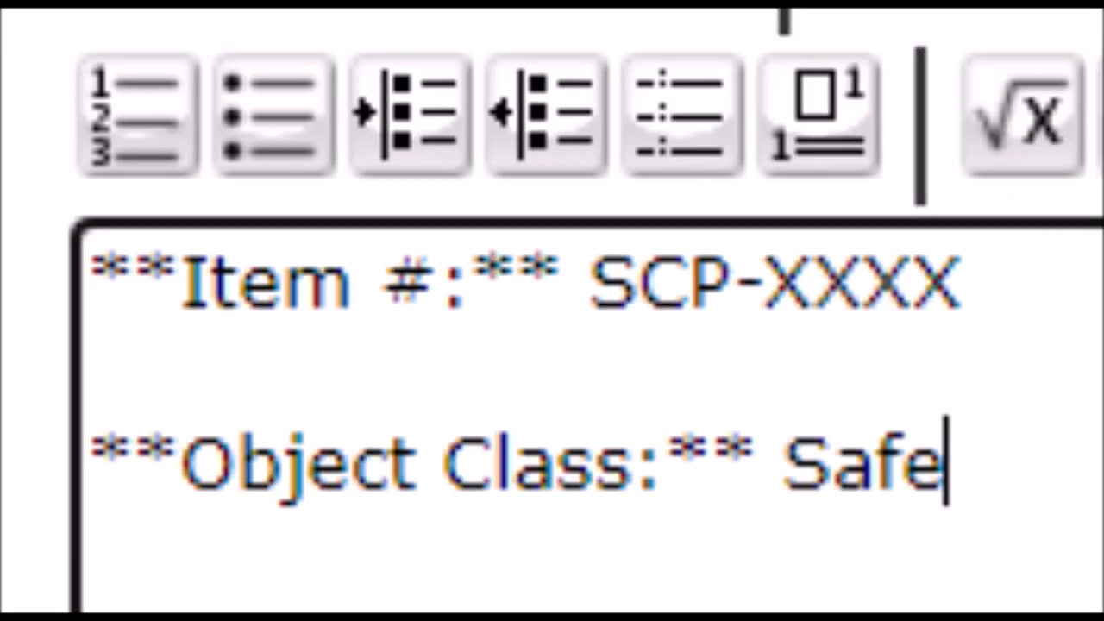
text(Euclid)
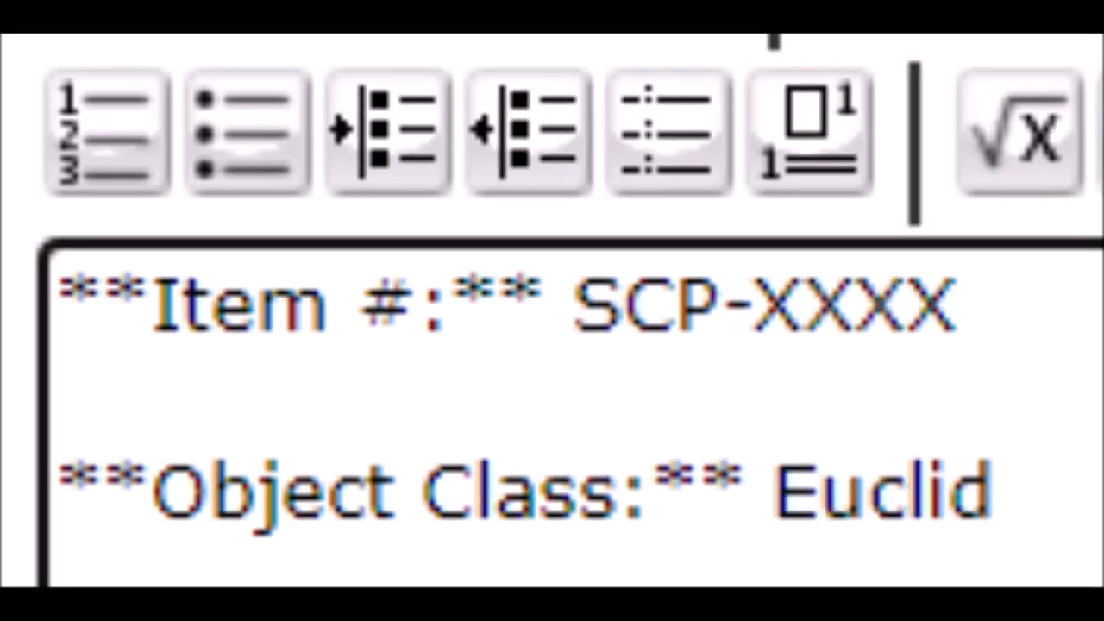
text(Keter)
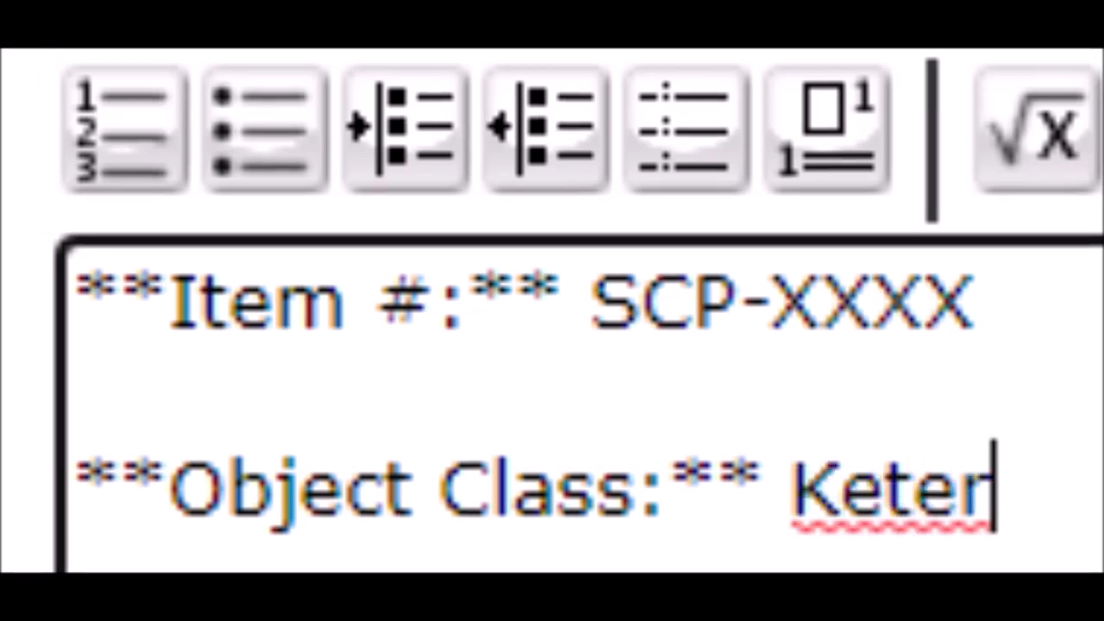
text(Thaumiel)
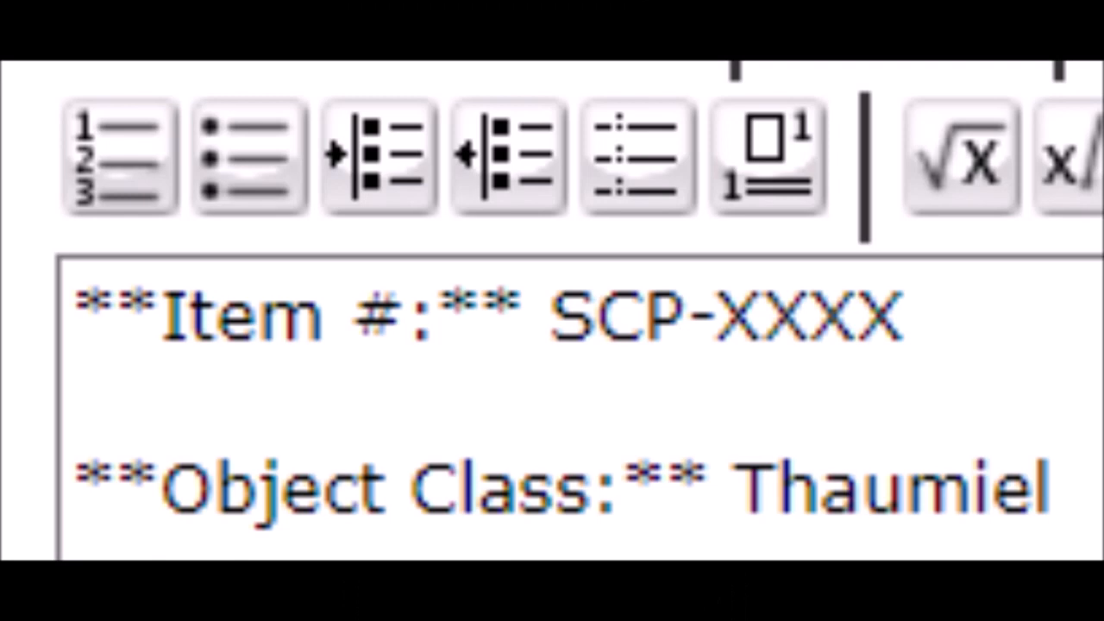
text(Dark Keter)
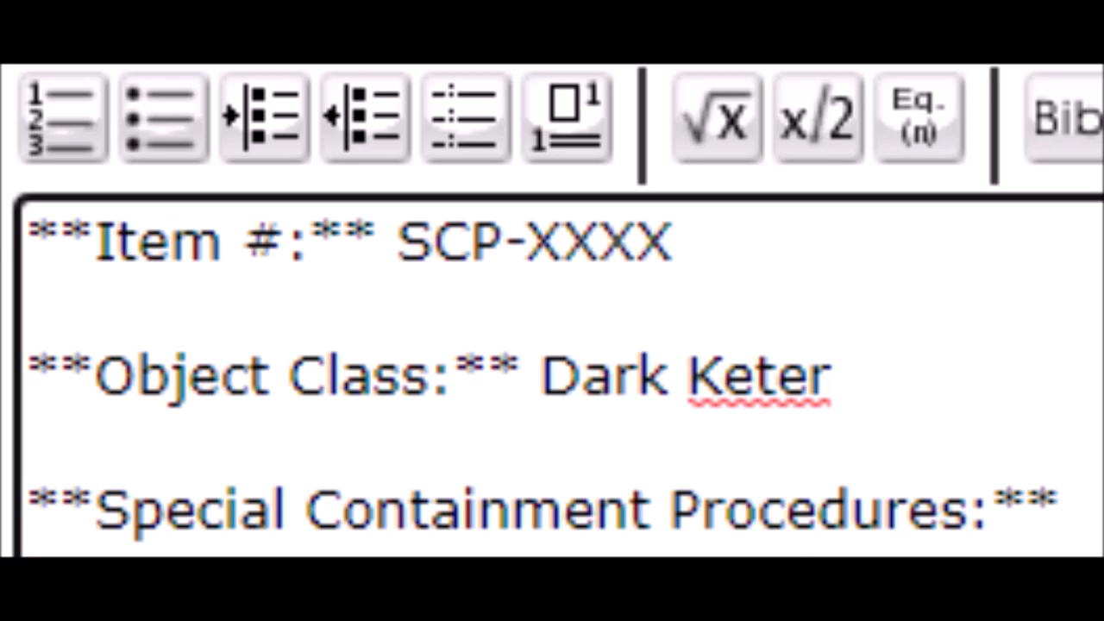
Write containment procedures: throw him in a giant hole, cage it, pour acid in
text(Throw this man into a giant hole and put the hole inside a cage and pour acid into the hole if he breaks out. Also use a million turrets.)
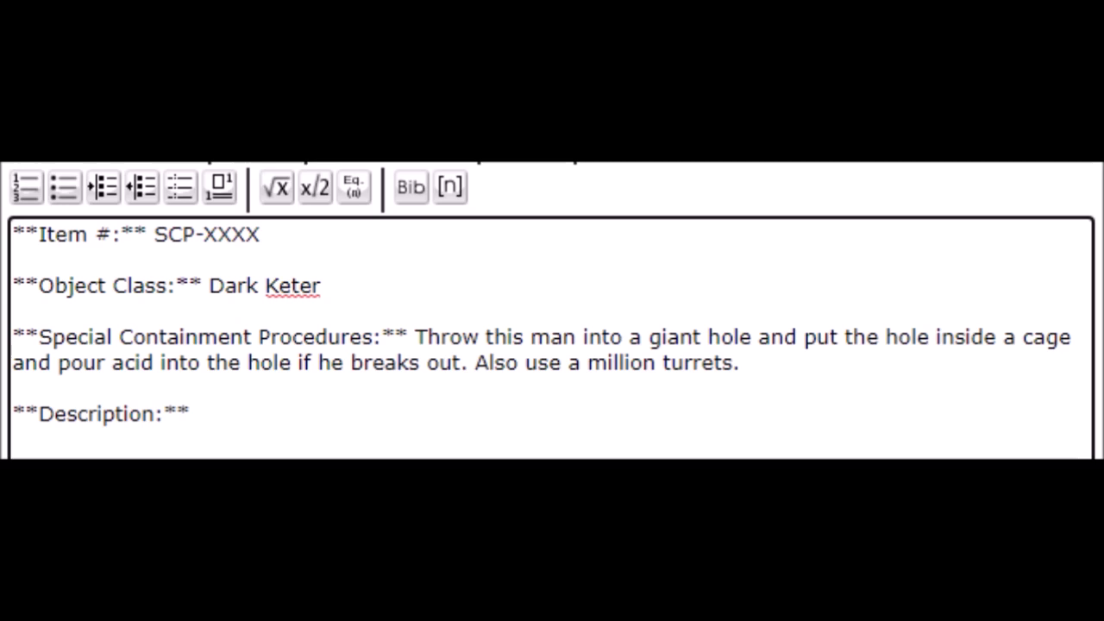
Write the description: its favourite game is Call of Duty: Modern Warfare 3, and it enjoys fish
text(Its favourite video-game is //Call of Duty: Modern Warfare 3// and it enjoys fish and chips.)
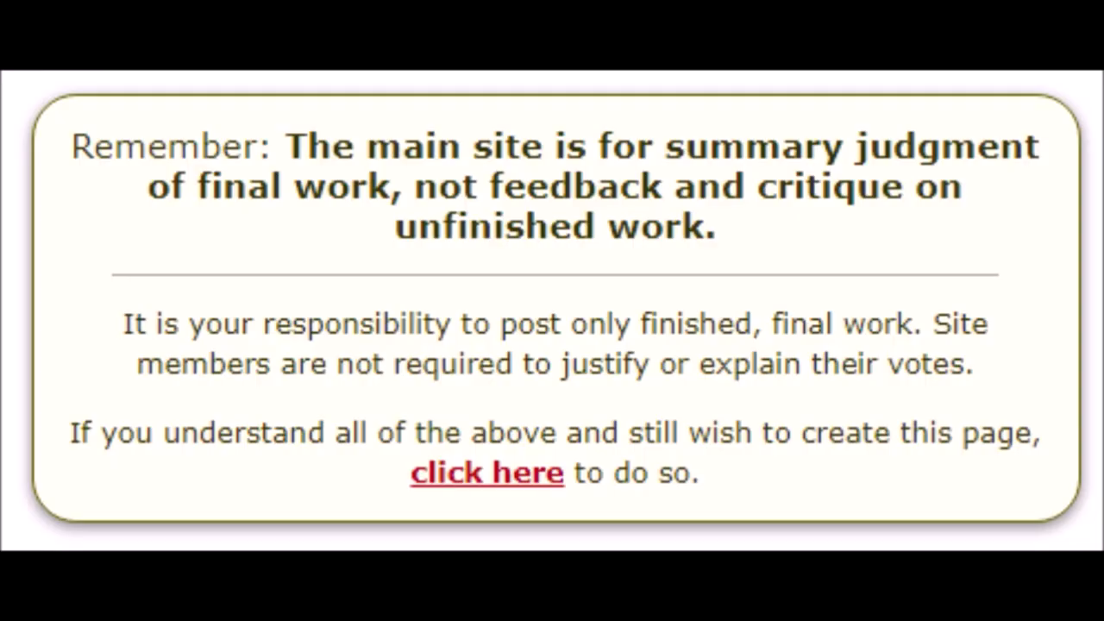
Accept the finished-work warning and open the red SCP-5072 link to create the page
click(486, 472)
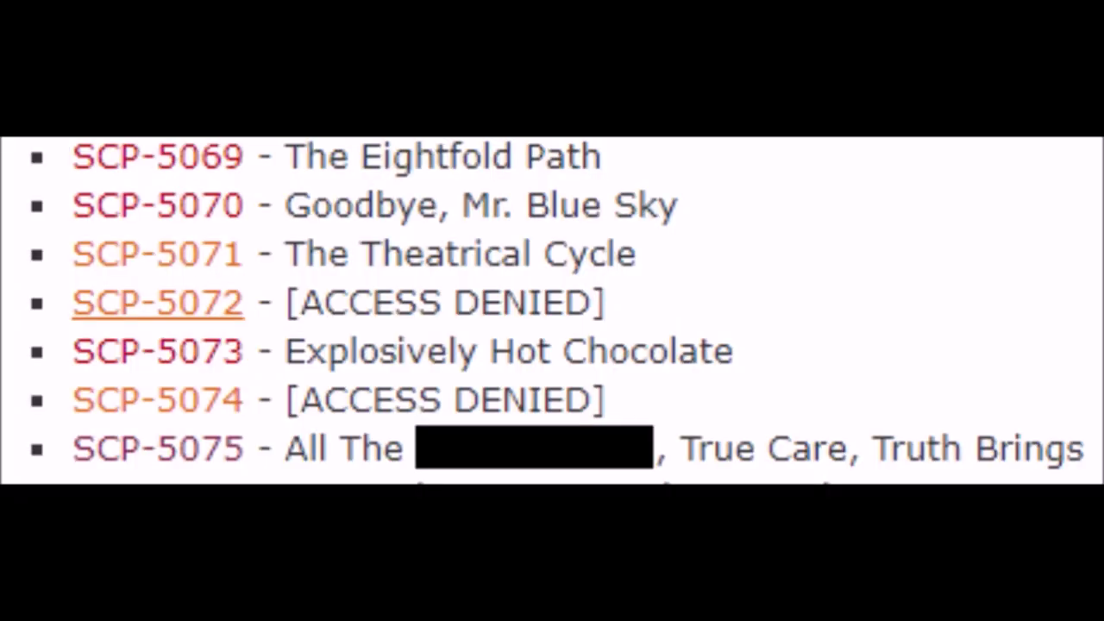
click(158, 302)
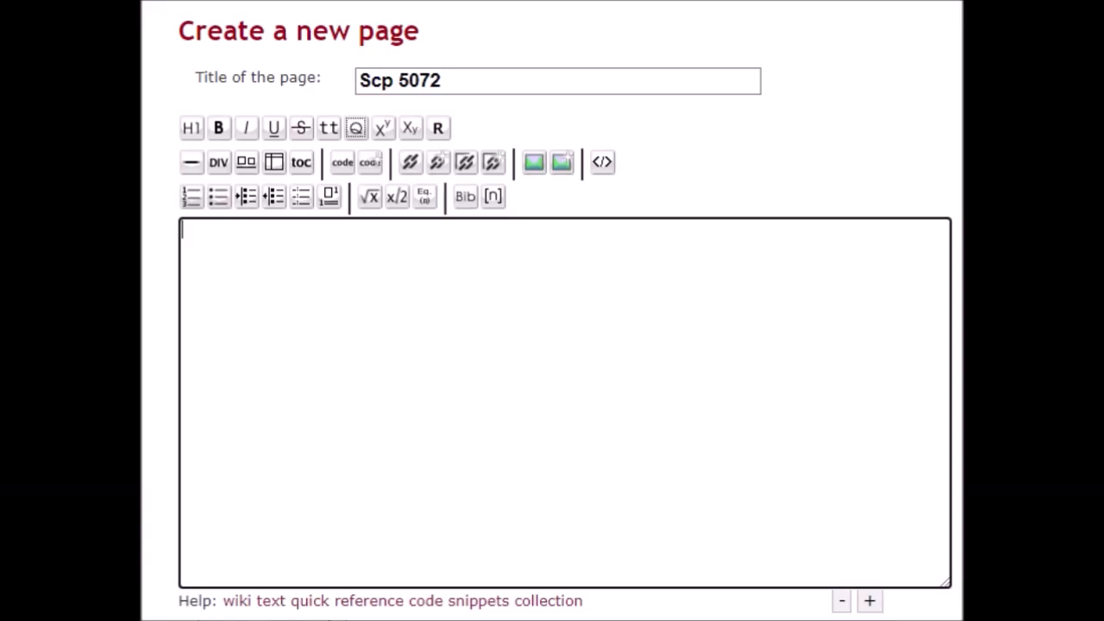